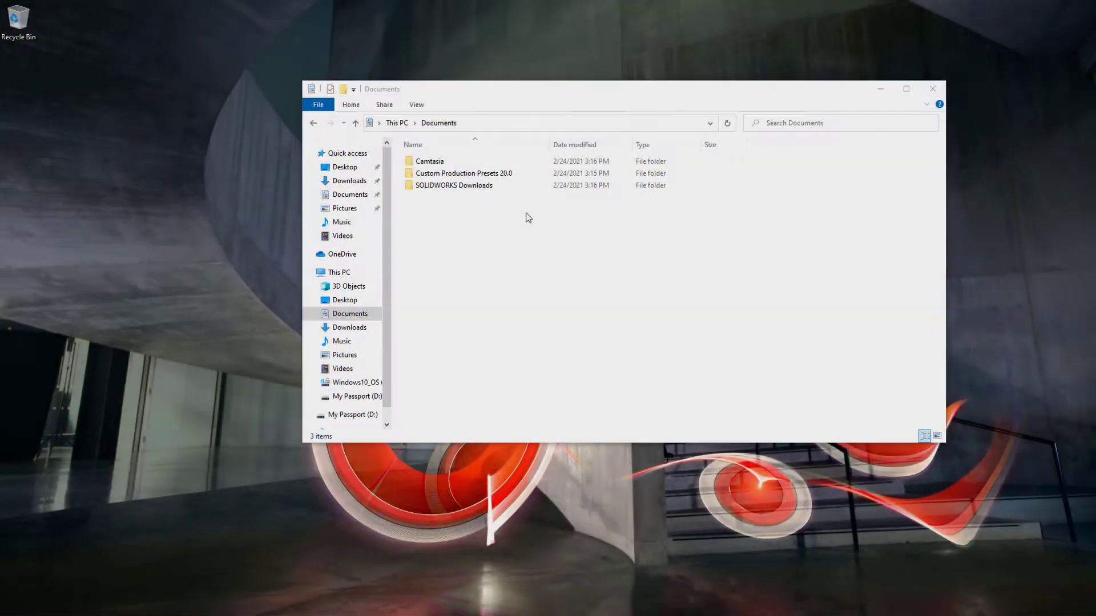
- Open SOLIDWORKS Downloads > SOLIDWORKS 2021 SP02 and show the setup application's context menu
{"action": "double_click", "coordinate": [454, 185]}
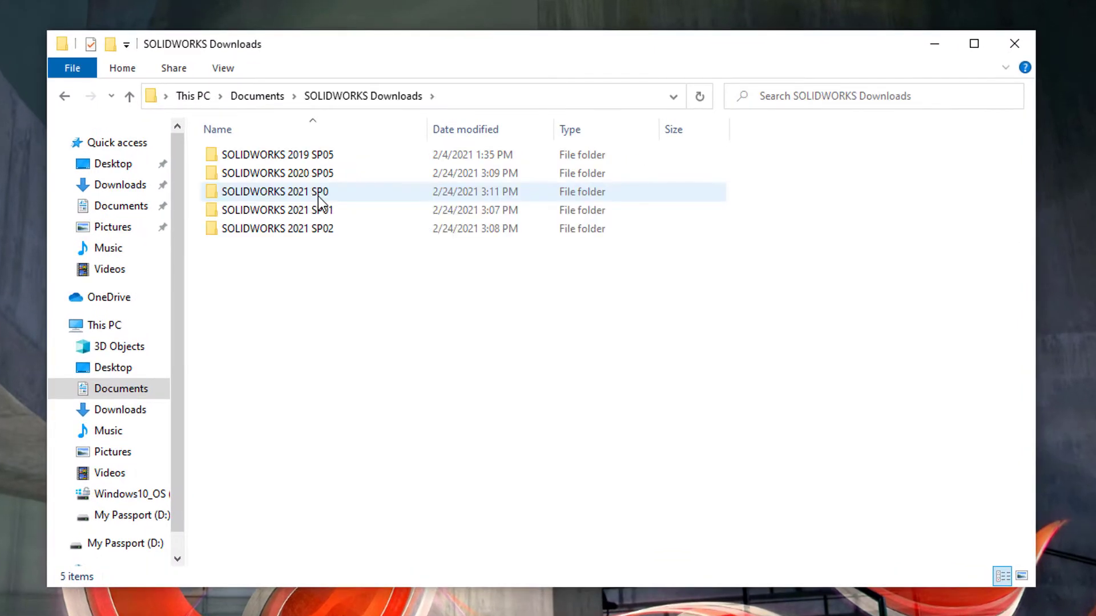
{"action": "left_click", "coordinate": [279, 229]}
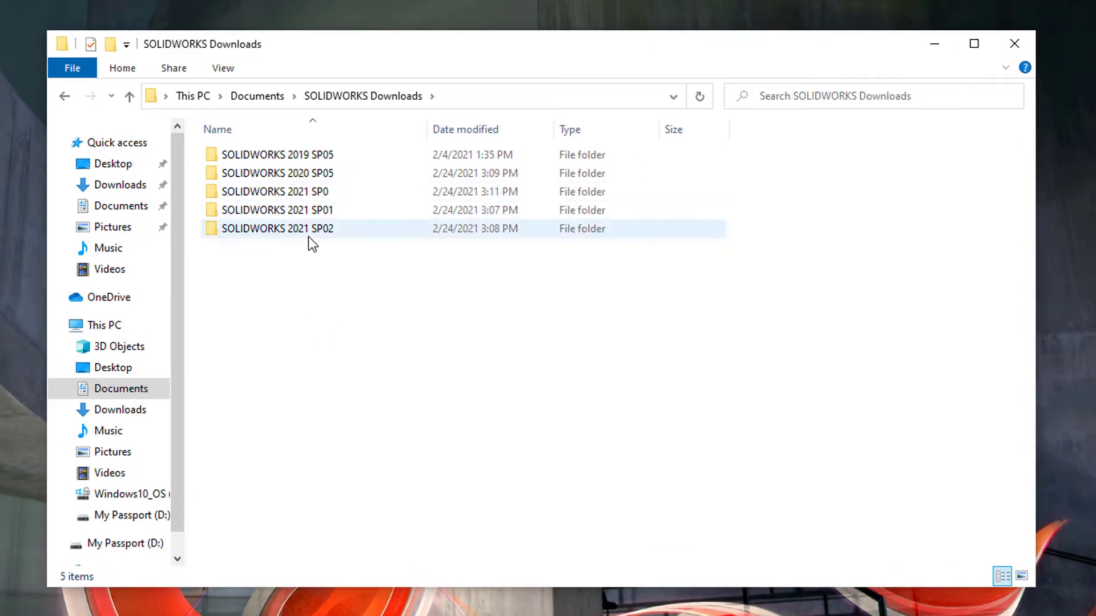
{"action": "double_click", "coordinate": [276, 228]}
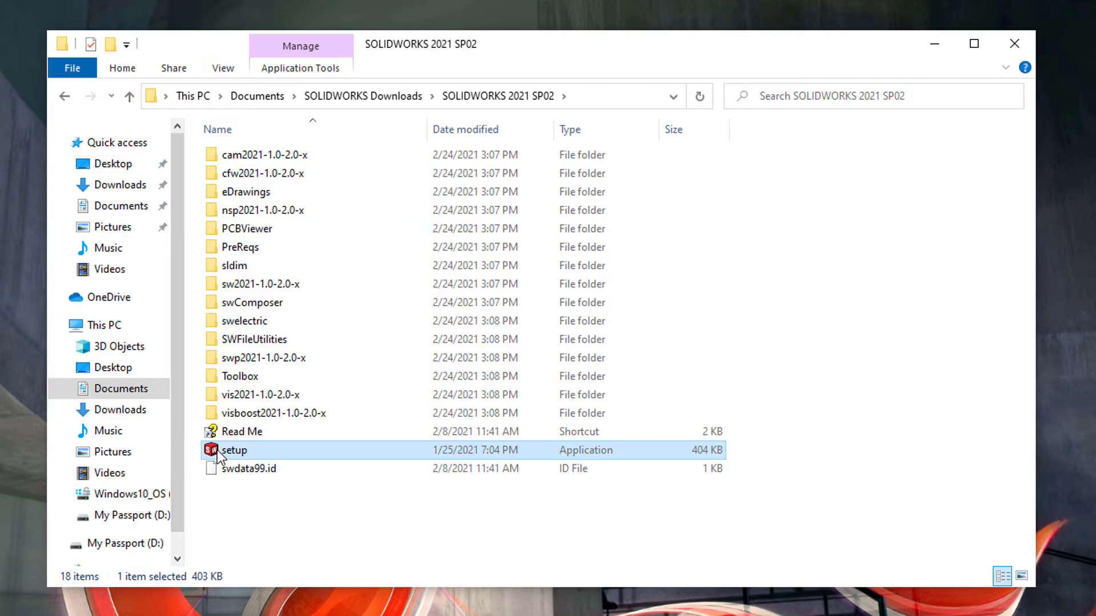
{"action": "right_click", "coordinate": [233, 449]}
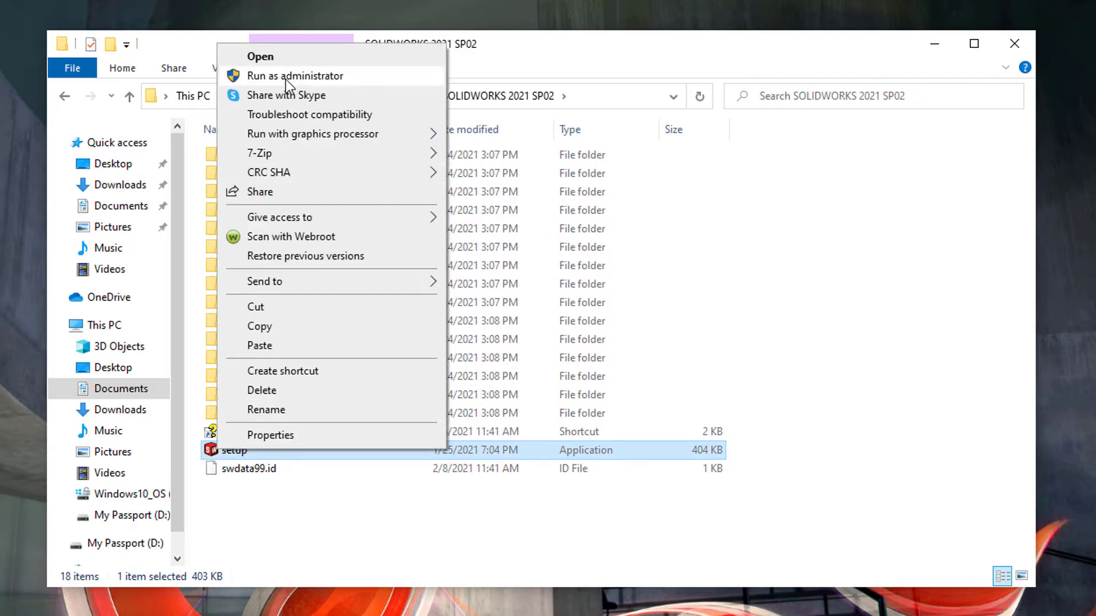
- Run setup as administrator and continue with 'Install on this computer'
{"action": "left_click", "coordinate": [295, 75]}
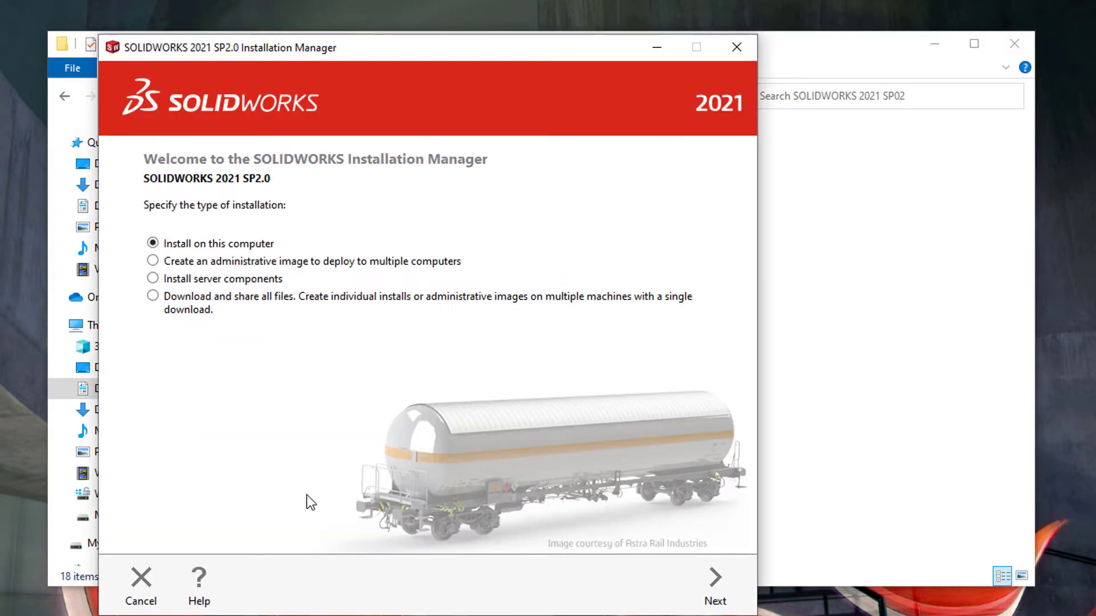
{"action": "mouse_move", "coordinate": [473, 420]}
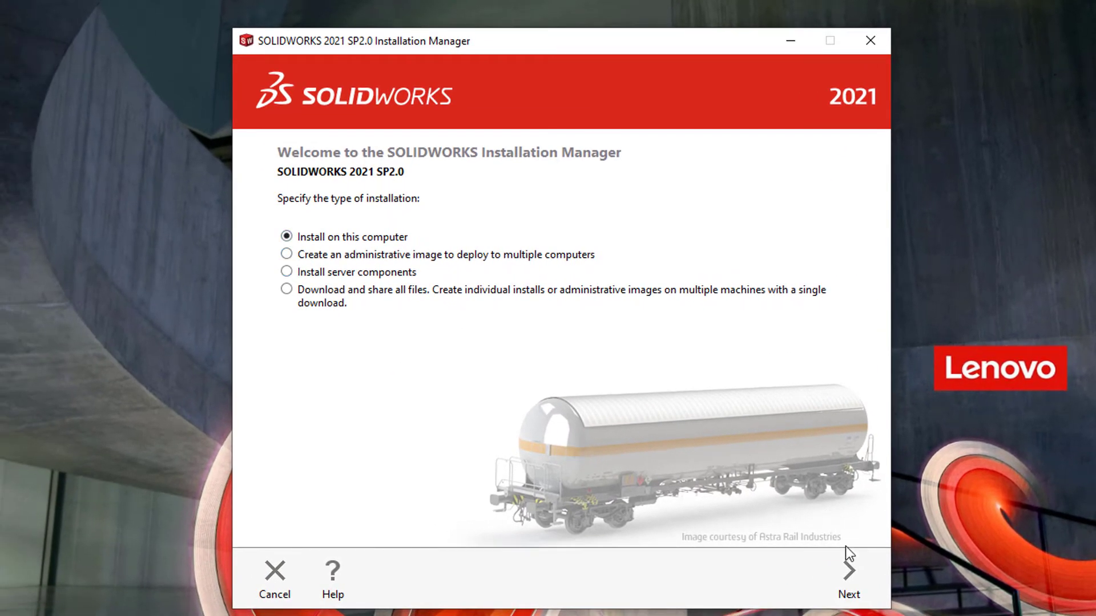
{"action": "left_click", "coordinate": [848, 572]}
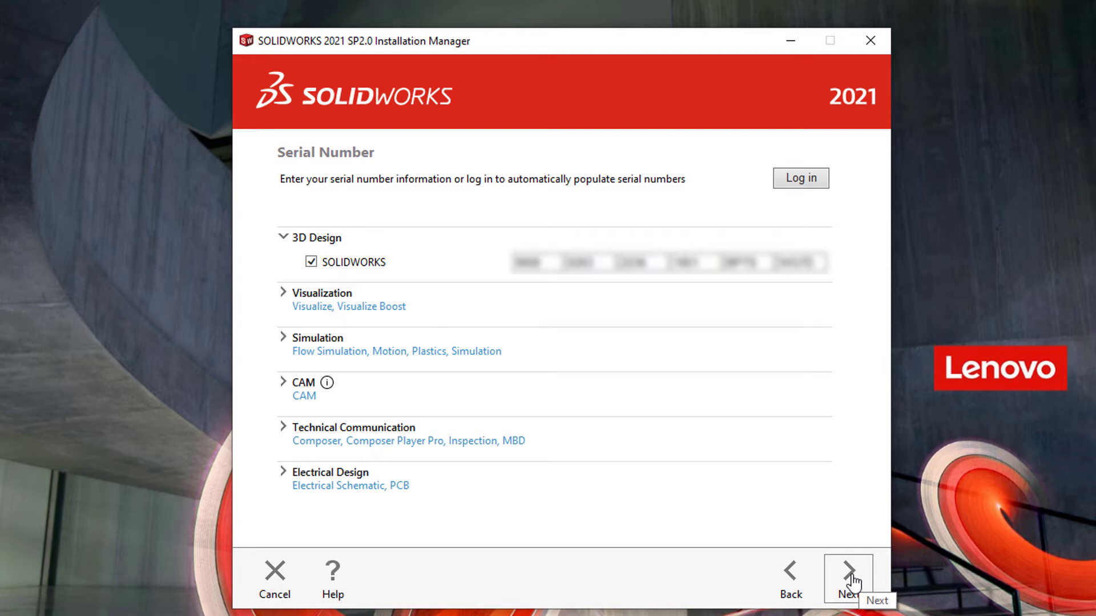
- Accept the entered serial number and advance to Installation Options
{"action": "left_click", "coordinate": [847, 571]}
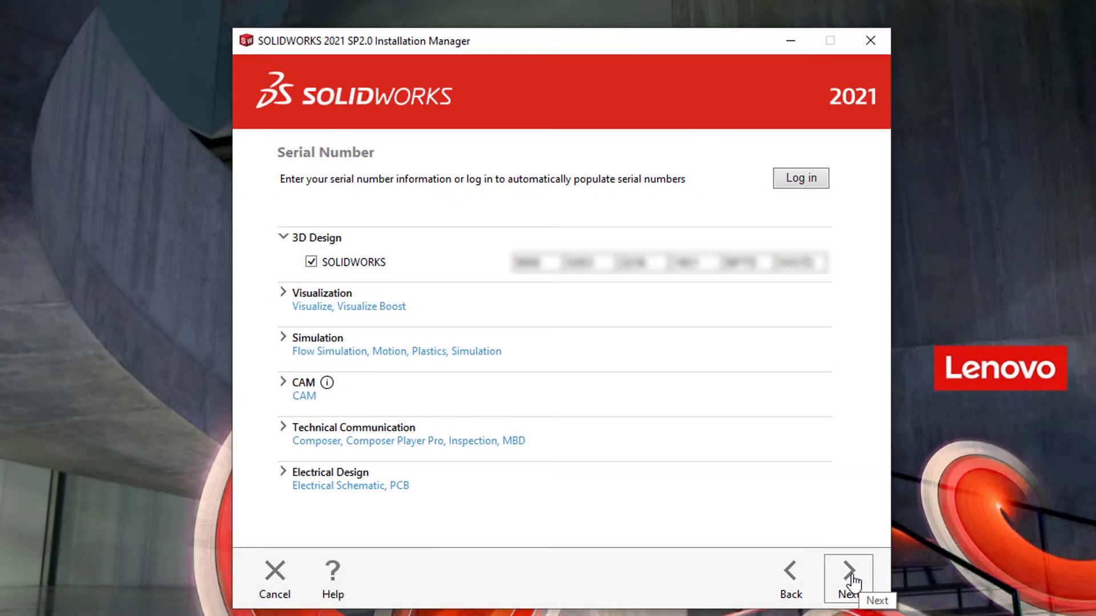
{"action": "left_click", "coordinate": [848, 576]}
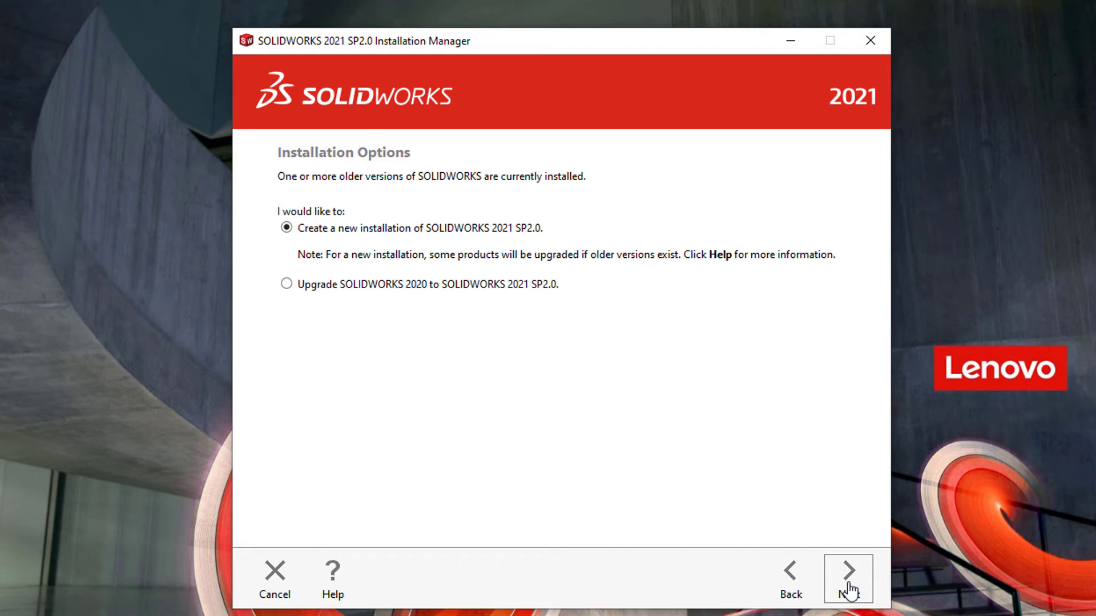
- Continue with a new 2021 SP2.0 installation, review the product list, and return to Summary
{"action": "left_click", "coordinate": [846, 579]}
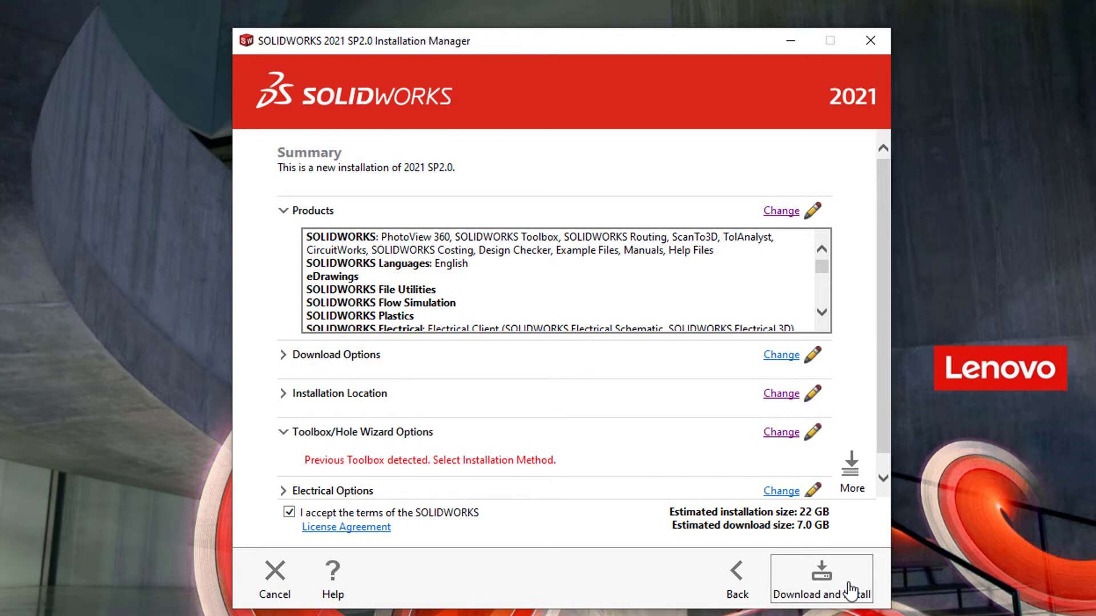
{"action": "mouse_move", "coordinate": [781, 211]}
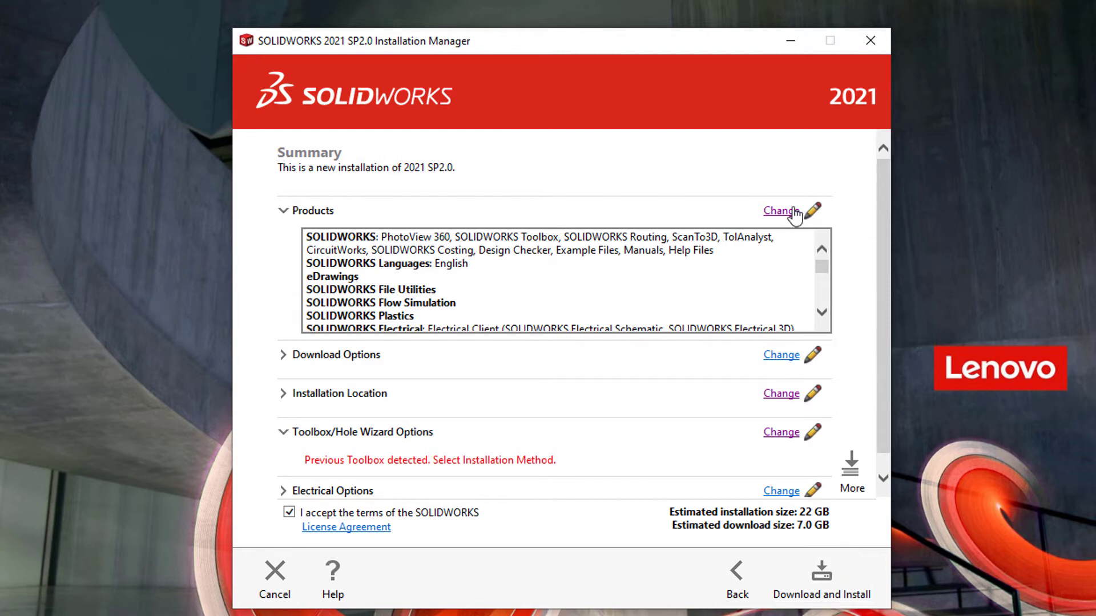
{"action": "left_click", "coordinate": [781, 210]}
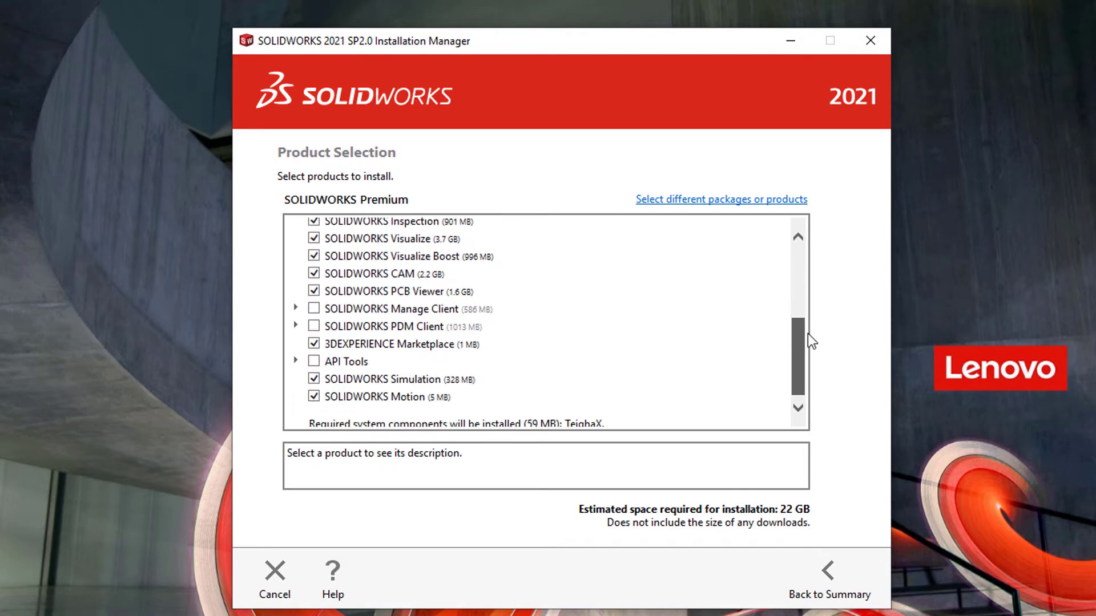
{"action": "scroll", "scroll_direction": "down", "scroll_amount": 3}
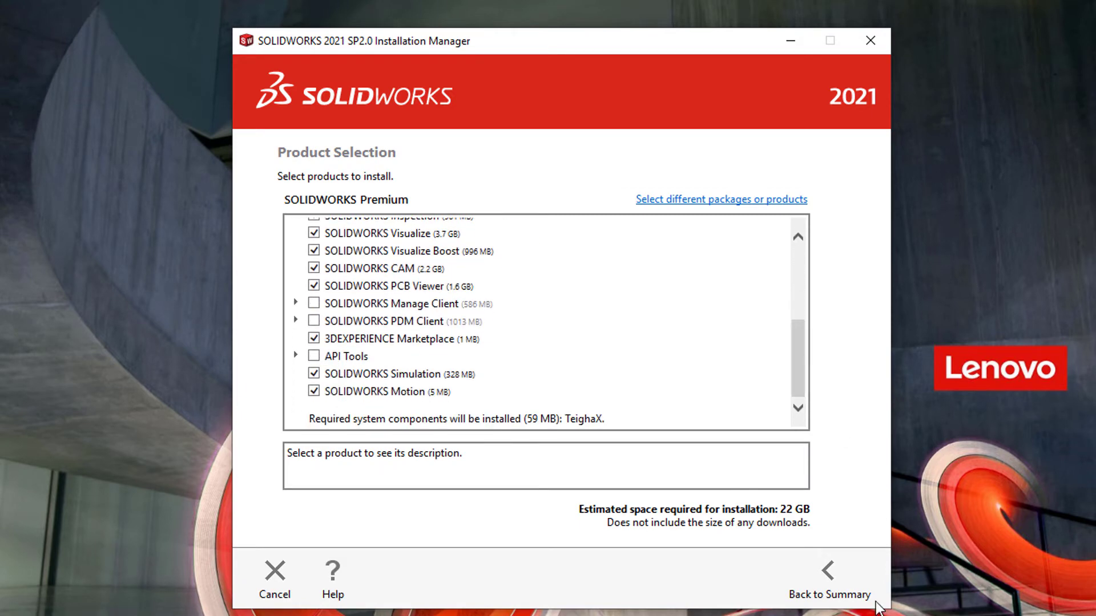
{"action": "left_click", "coordinate": [829, 580]}
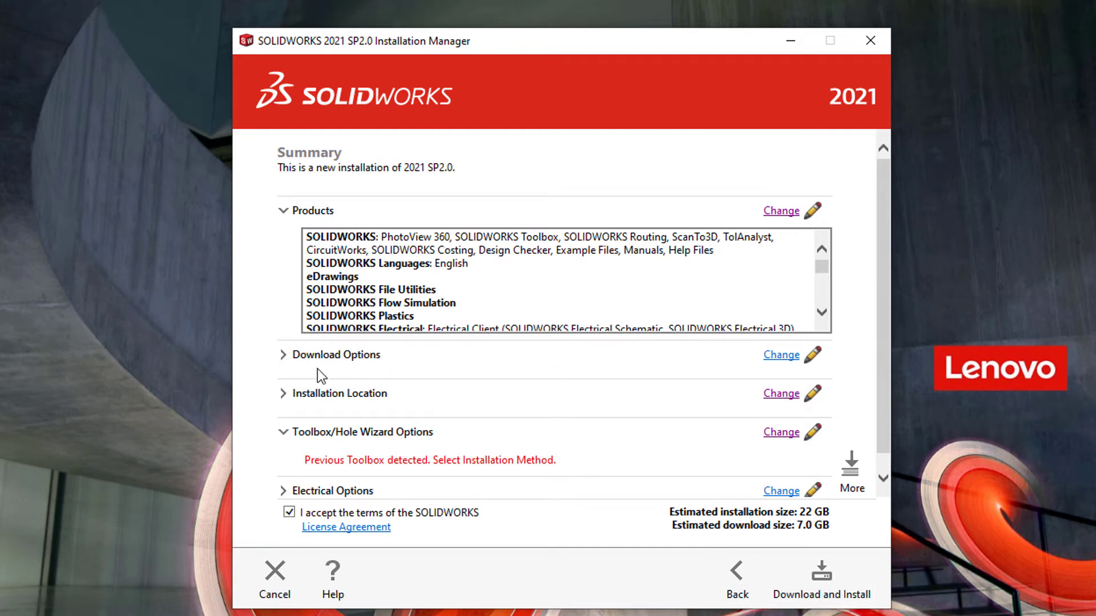
- Keep the default install location and create a new Toolbox at C:\SOLIDWORKS Data 2021
{"action": "left_click", "coordinate": [339, 354]}
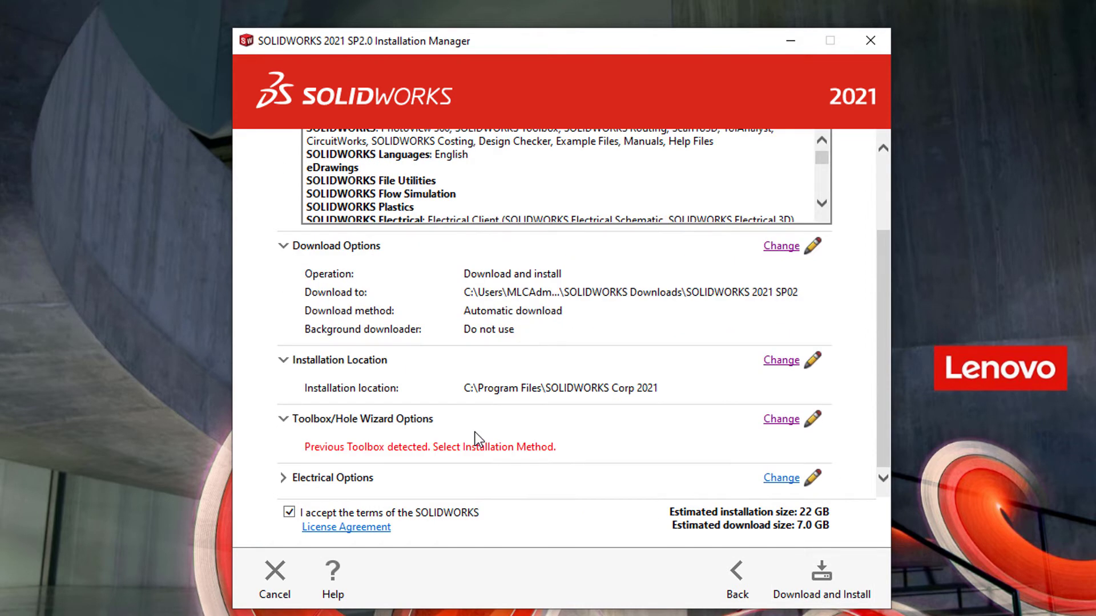
{"action": "left_click", "coordinate": [781, 359]}
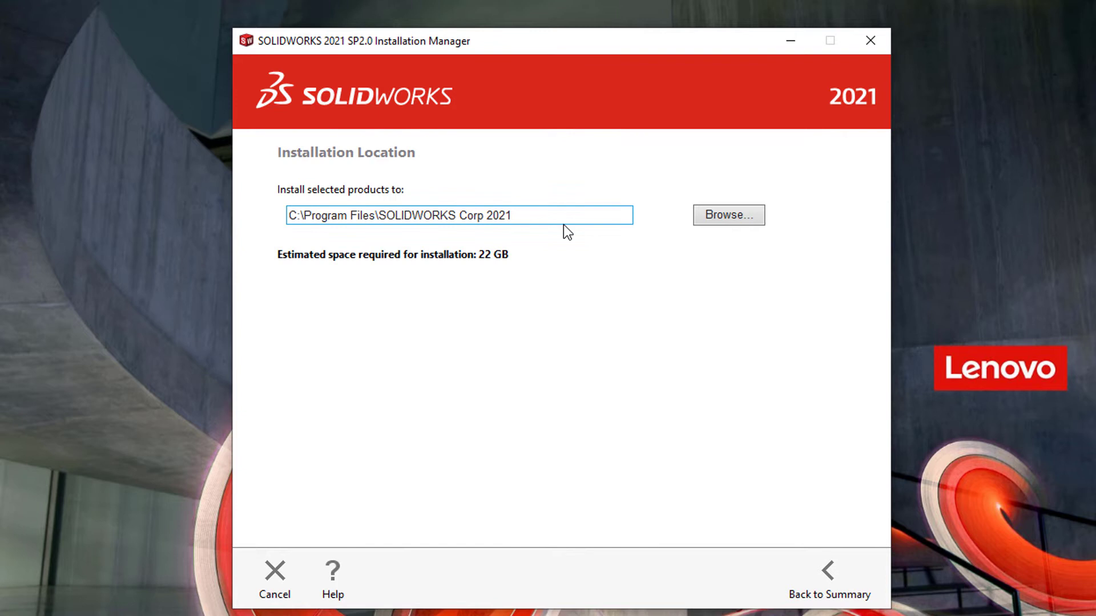
{"action": "left_click", "coordinate": [829, 579]}
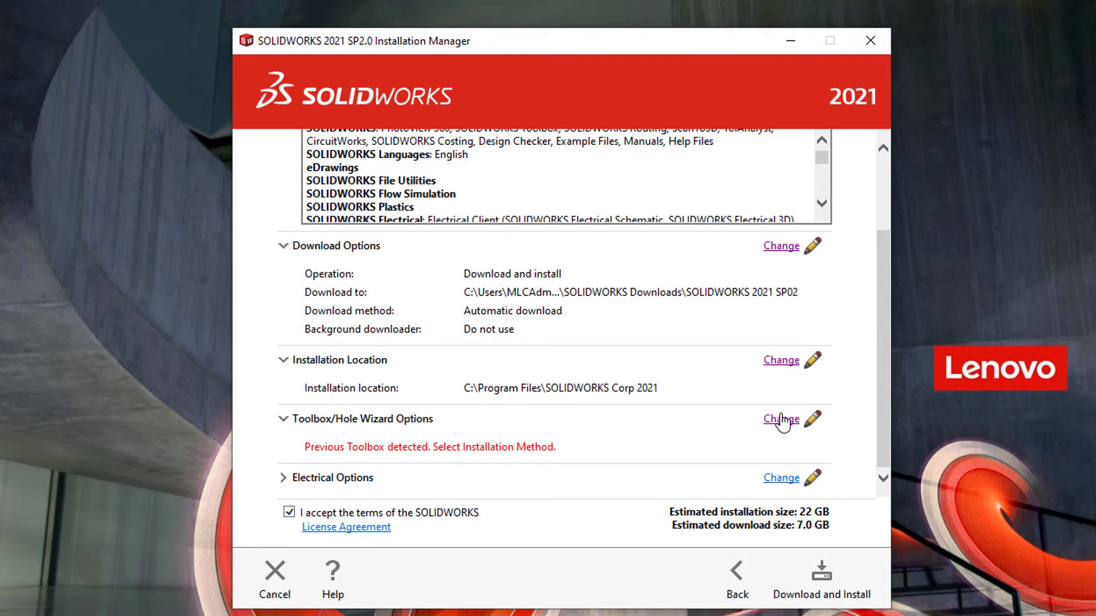
{"action": "left_click", "coordinate": [780, 419]}
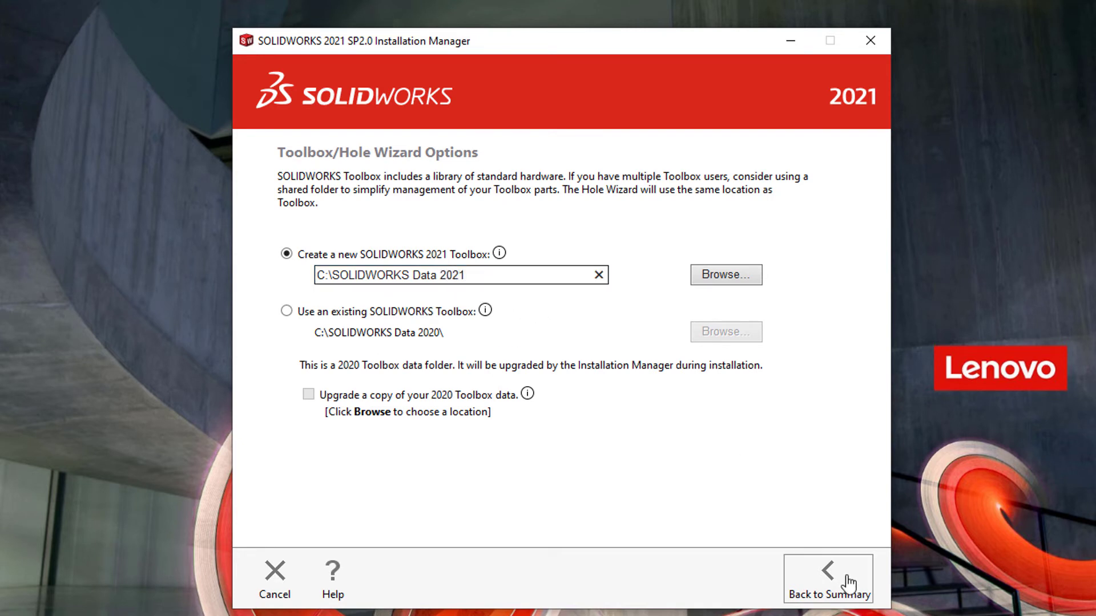
{"action": "left_click", "coordinate": [828, 579]}
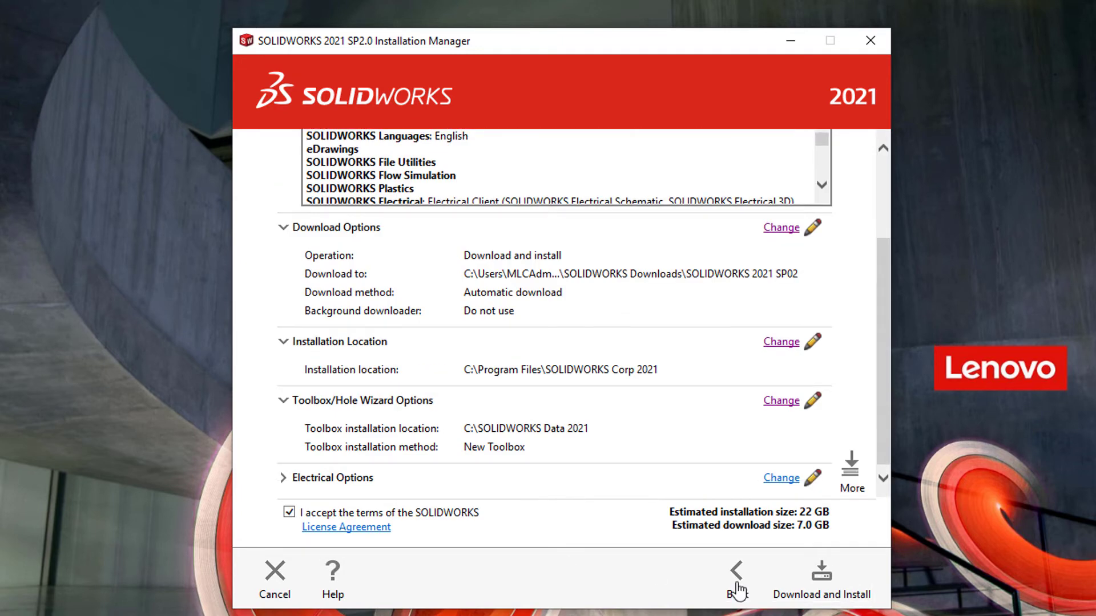
{"action": "mouse_move", "coordinate": [819, 579]}
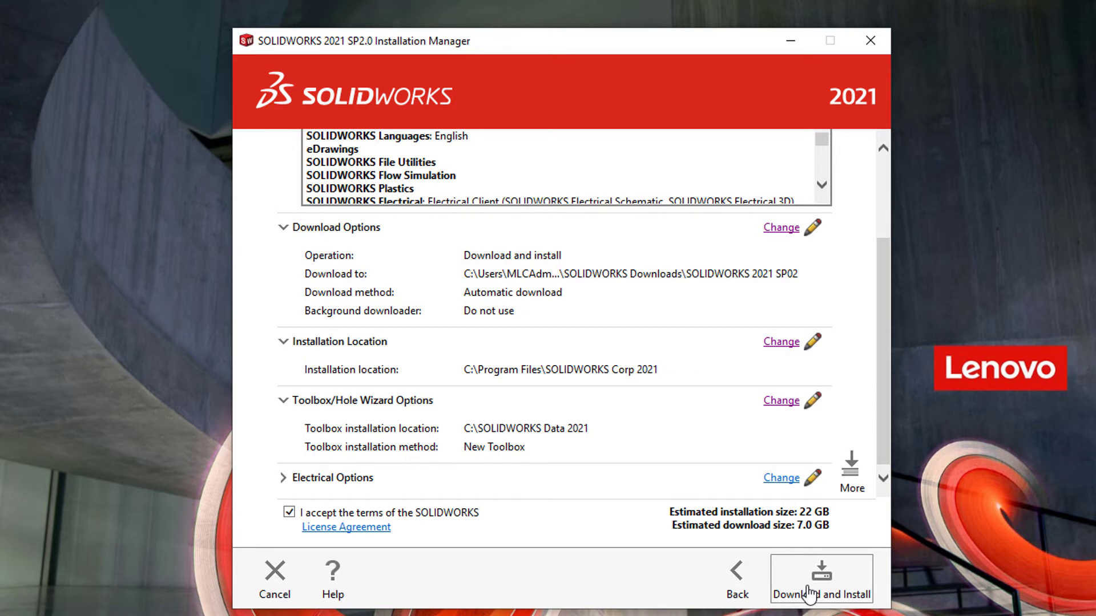
- Download and install SOLIDWORKS 2021 SP2.0, join the Customer Experience Program, and finish
{"action": "left_click", "coordinate": [821, 579]}
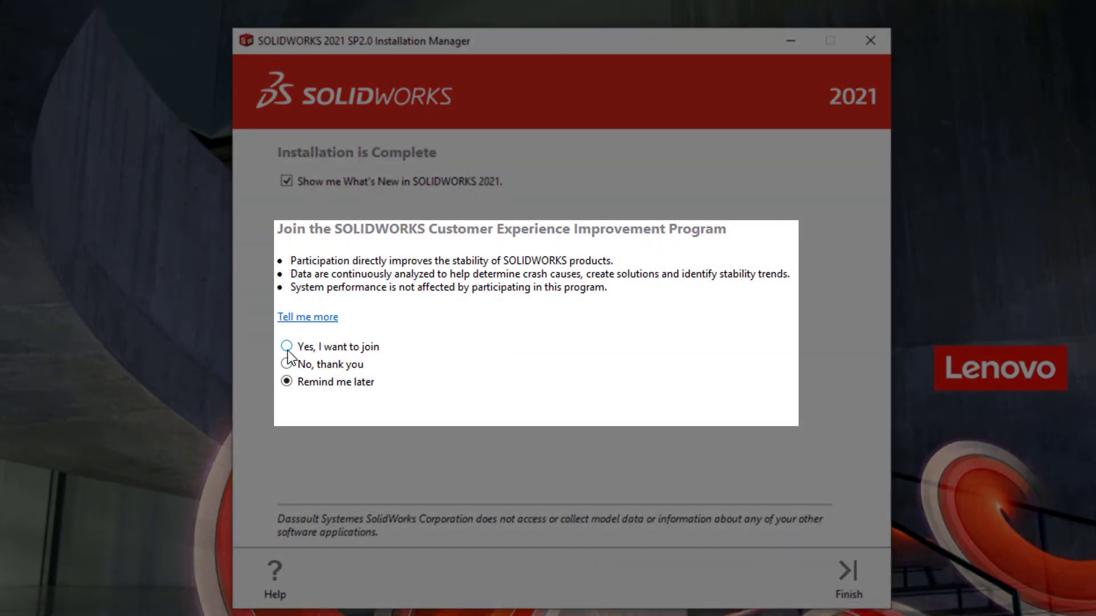
{"action": "left_click", "coordinate": [286, 346]}
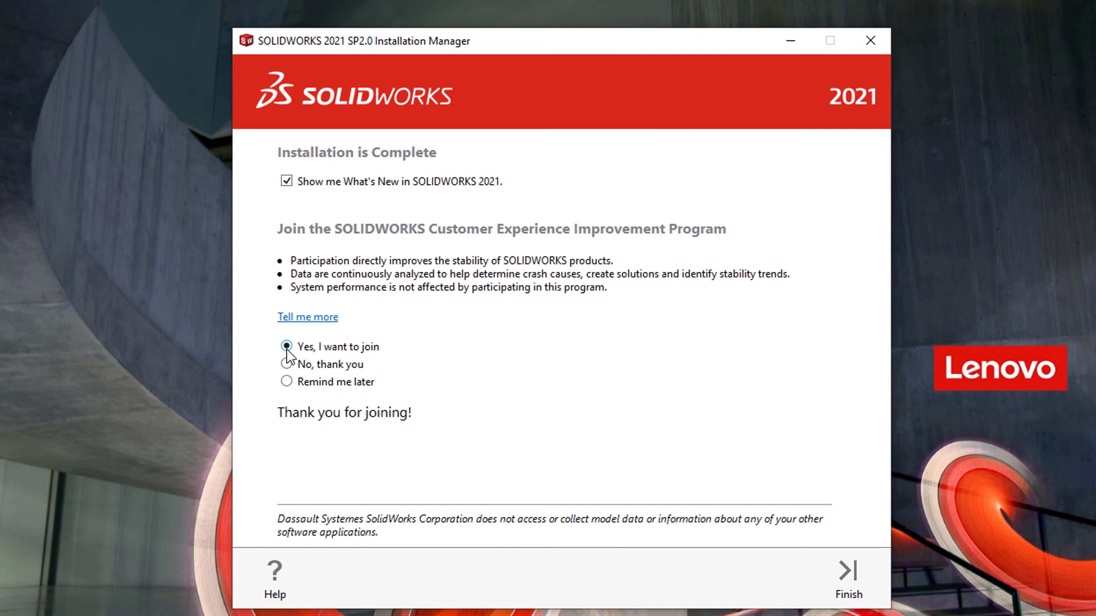
{"action": "left_click", "coordinate": [847, 573]}
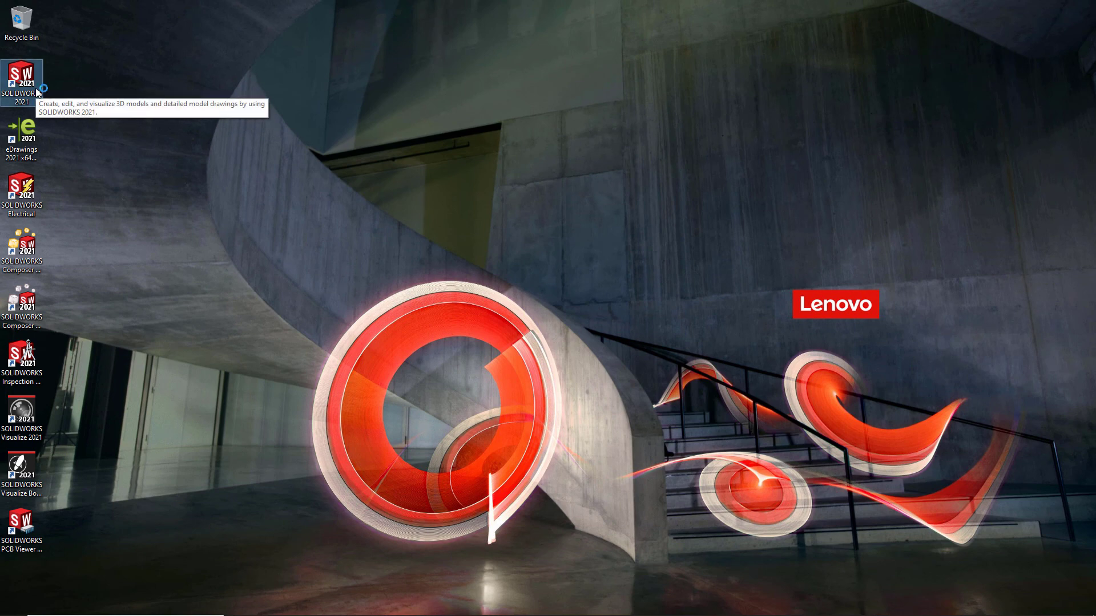
- Launch SOLIDWORKS 2021 and activate the products now, automatically over the internet
{"action": "double_click", "coordinate": [21, 72]}
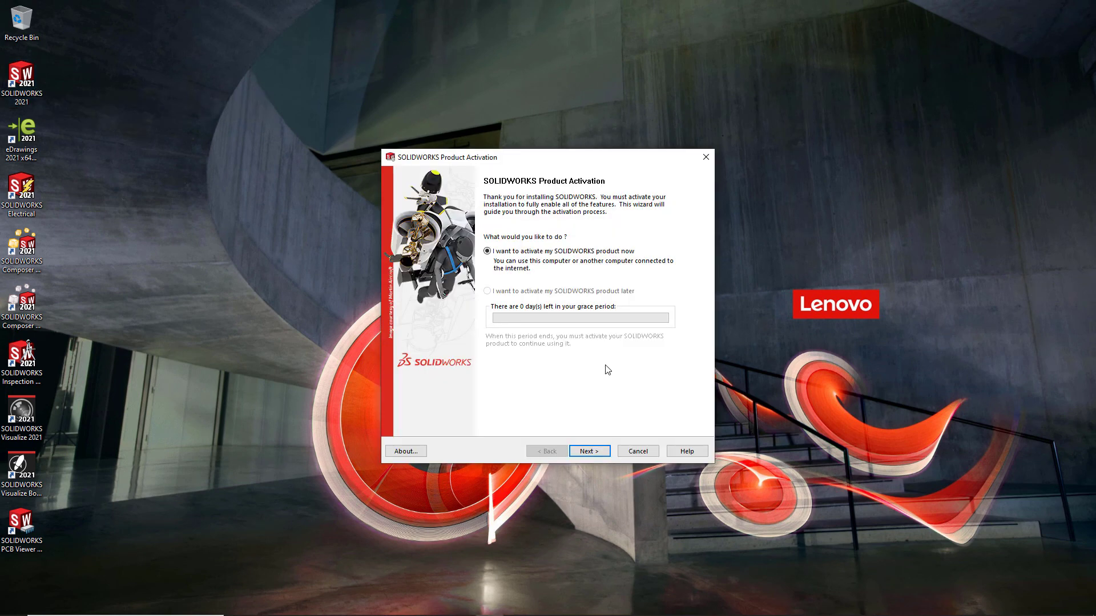
{"action": "left_click", "coordinate": [588, 451]}
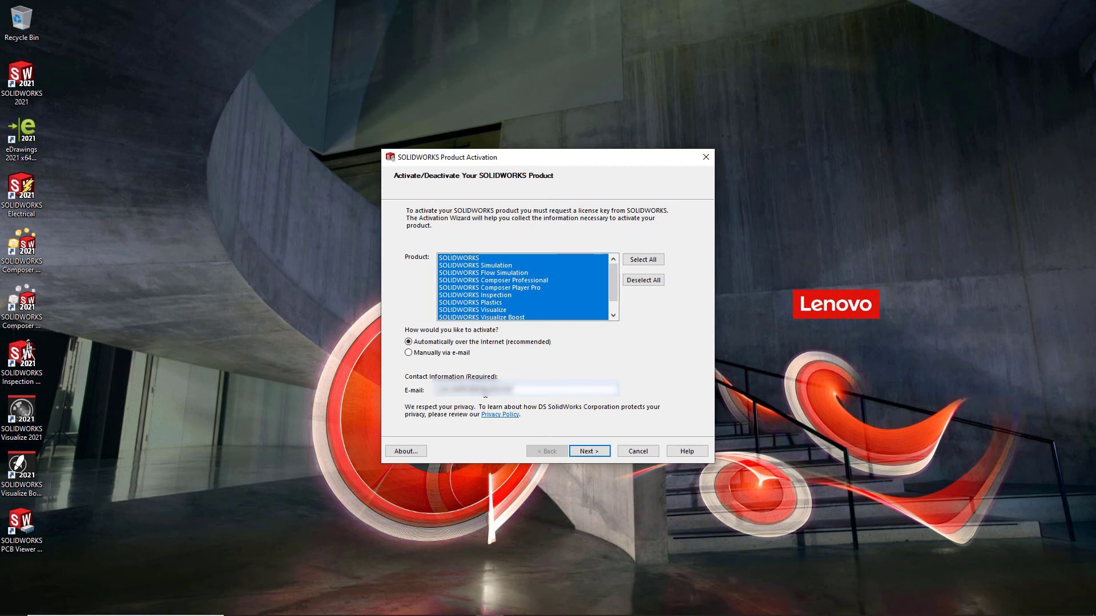
{"action": "left_click", "coordinate": [588, 451]}
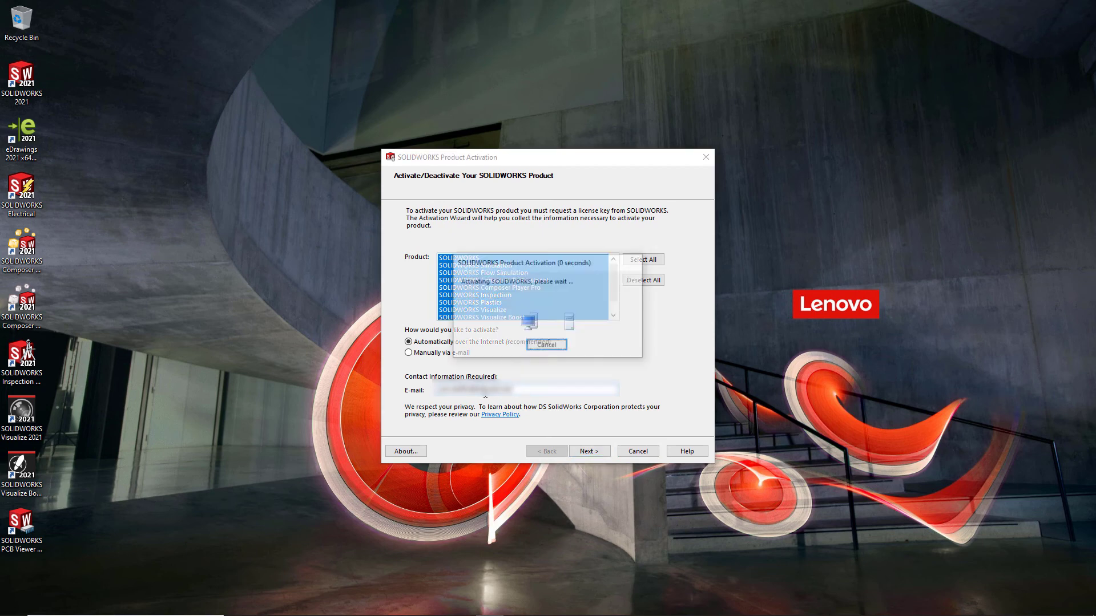